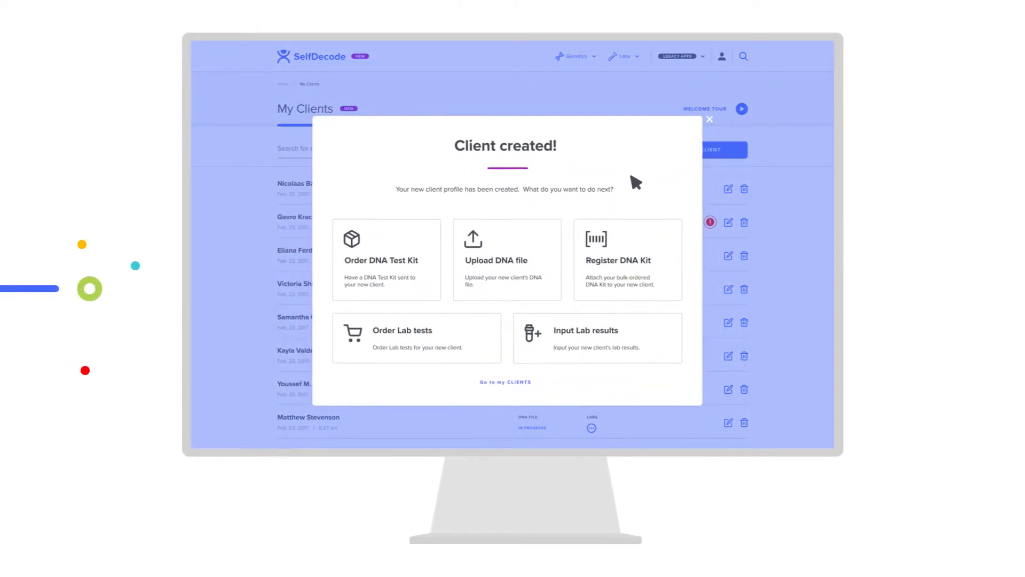
{"action": "mouse_move", "coordinate": [559, 208]}
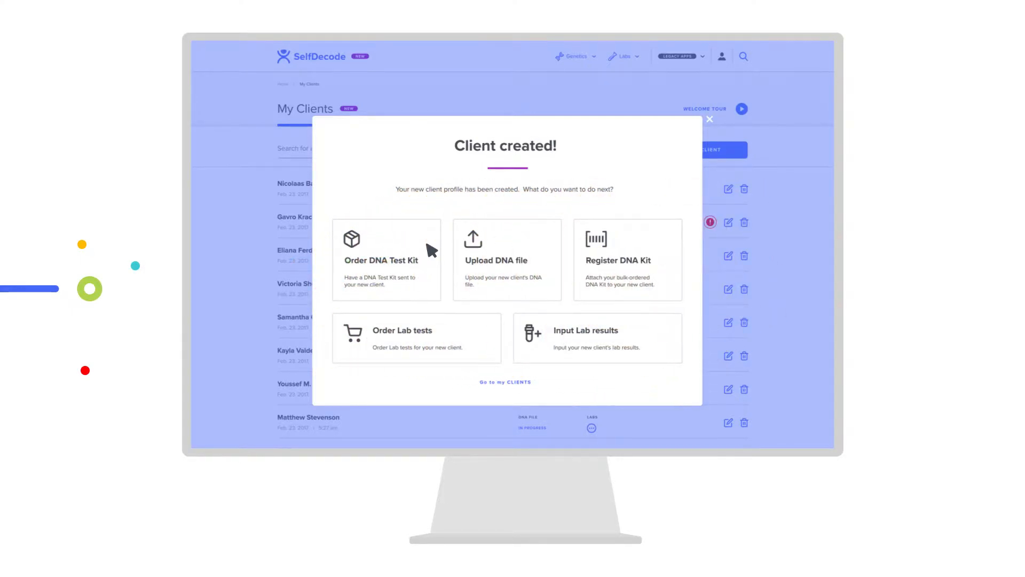
Choose Order Lab tests from the Client created dialog to reach the 650-test catalog
{"action": "left_click", "coordinate": [507, 248]}
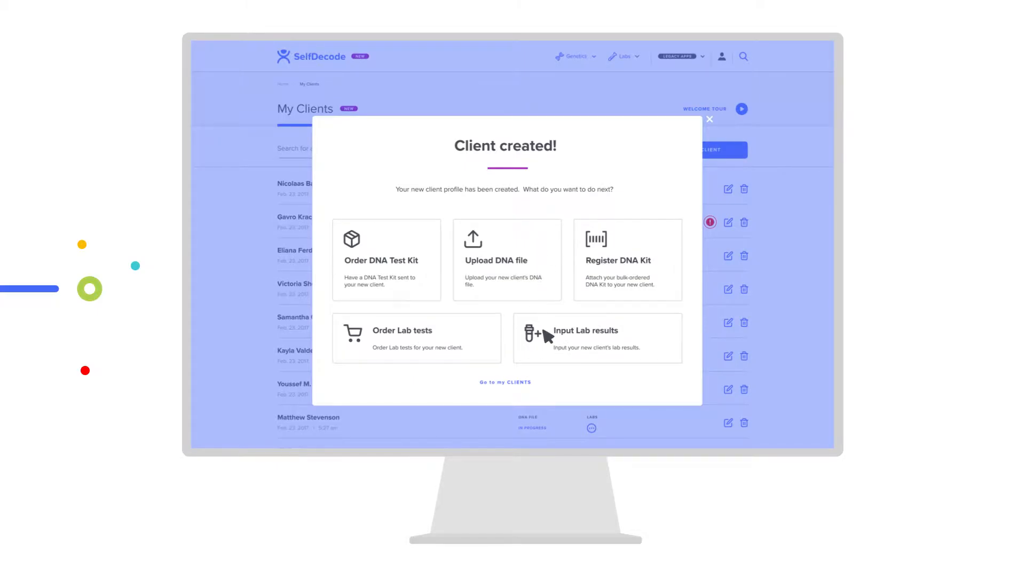
{"action": "left_click", "coordinate": [402, 330]}
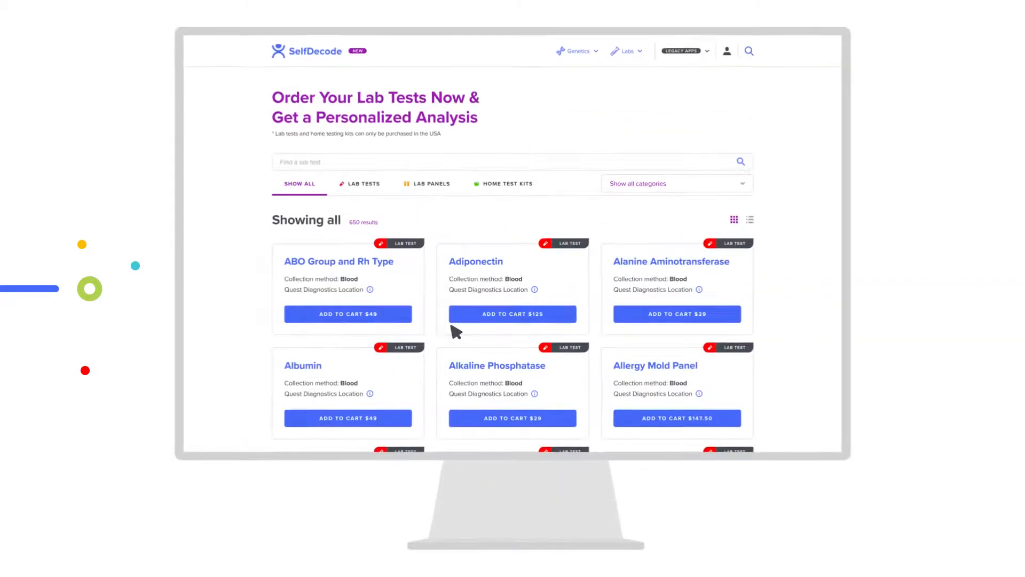
{"action": "scroll", "scroll_direction": "down", "scroll_amount": 3}
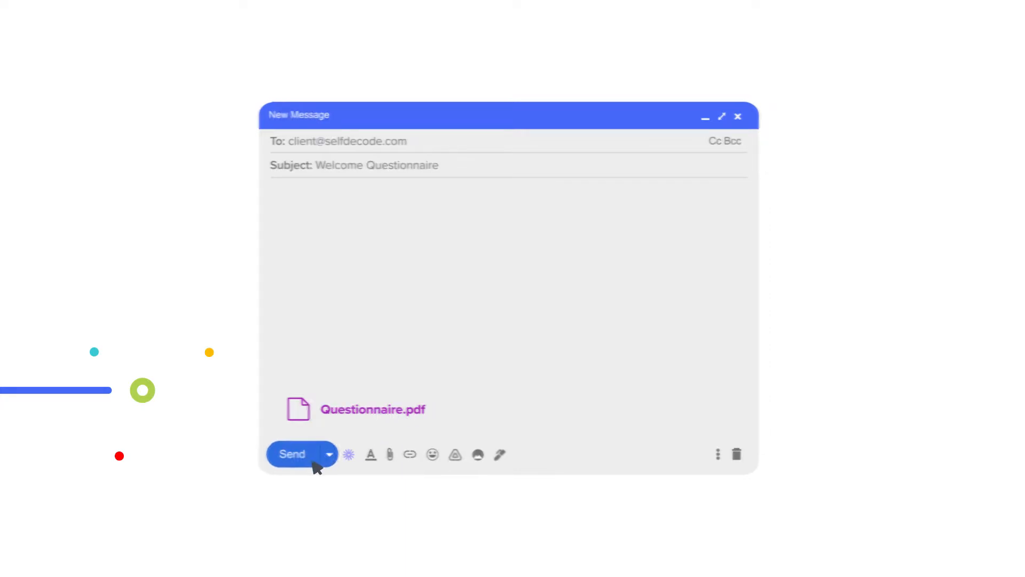
Send the Welcome Questionnaire email with Questionnaire.pdf attached to the client
{"action": "left_click", "coordinate": [292, 454]}
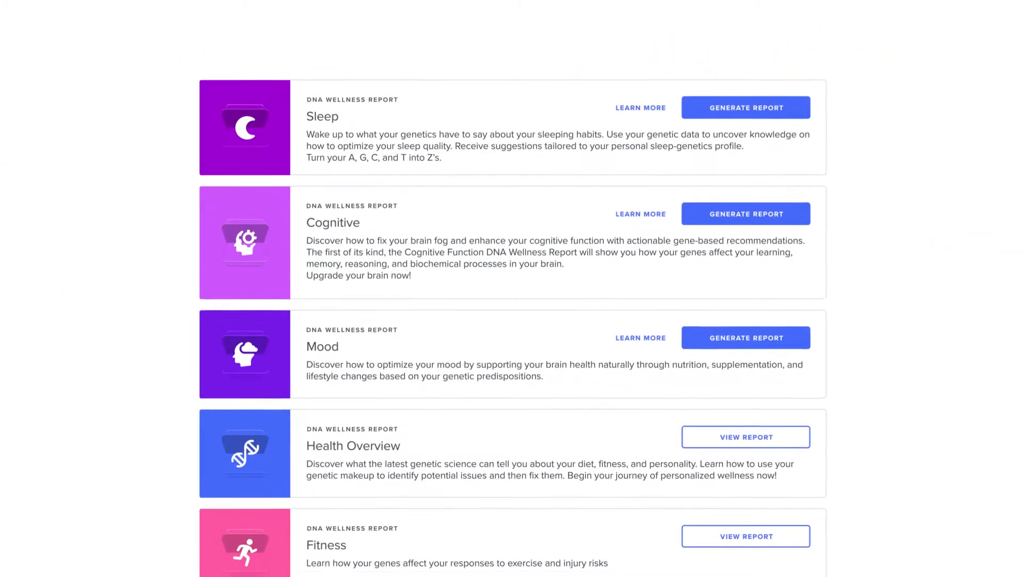
Open the Mood report card and scroll through its genetic risk summaries
{"action": "left_click", "coordinate": [746, 338]}
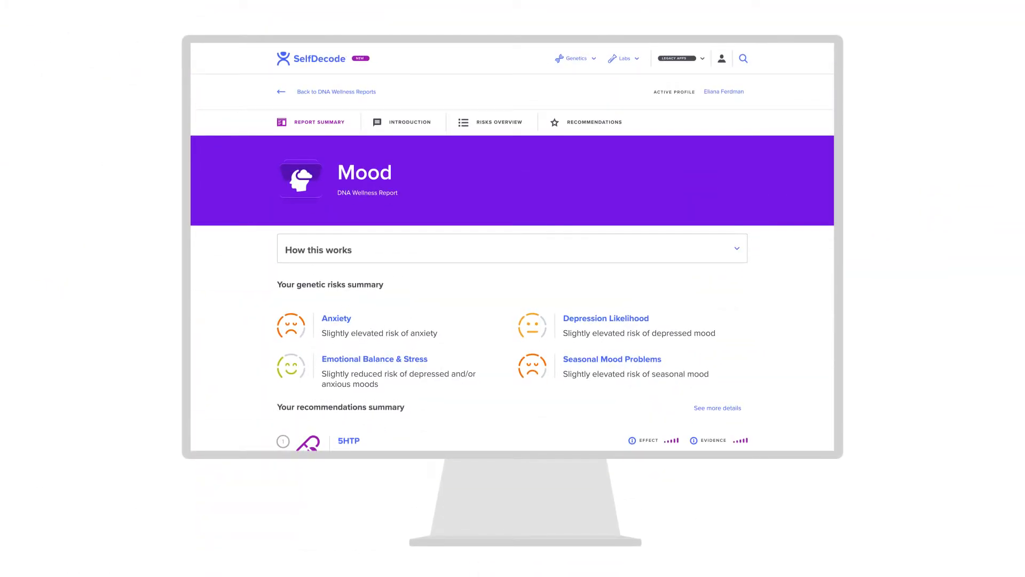
{"action": "scroll", "scroll_direction": "down", "scroll_amount": 3}
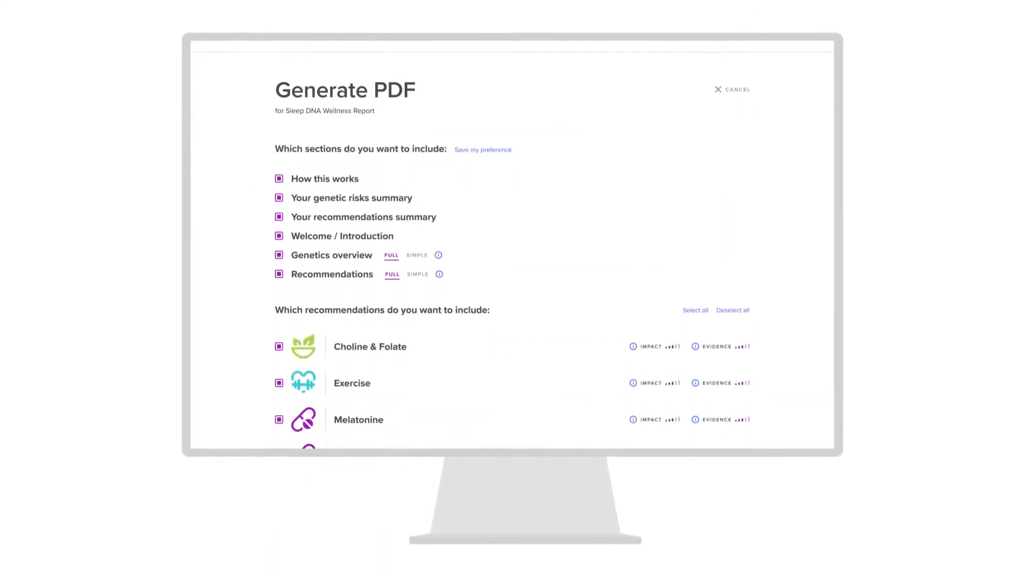
Generate and download the Sleep report PDF with all sections, then scroll to the results tracker
{"action": "scroll", "scroll_direction": "down", "scroll_amount": 3}
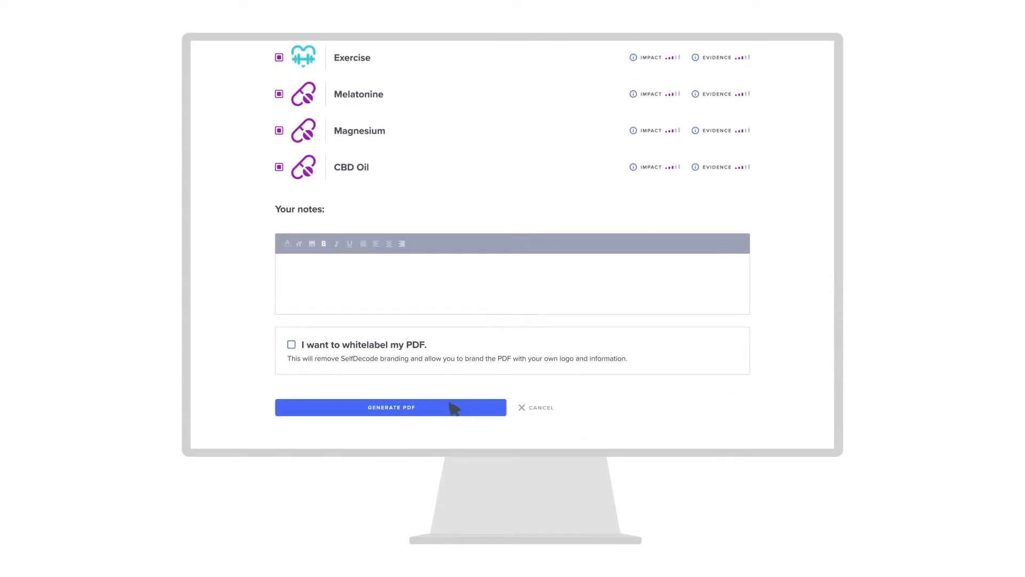
{"action": "left_click", "coordinate": [390, 407]}
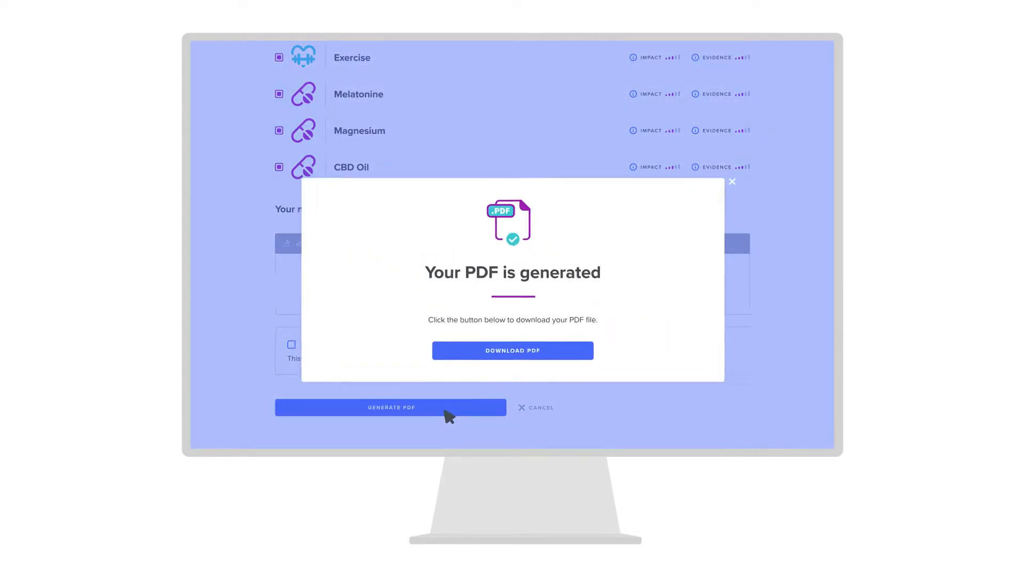
{"action": "left_click", "coordinate": [732, 181]}
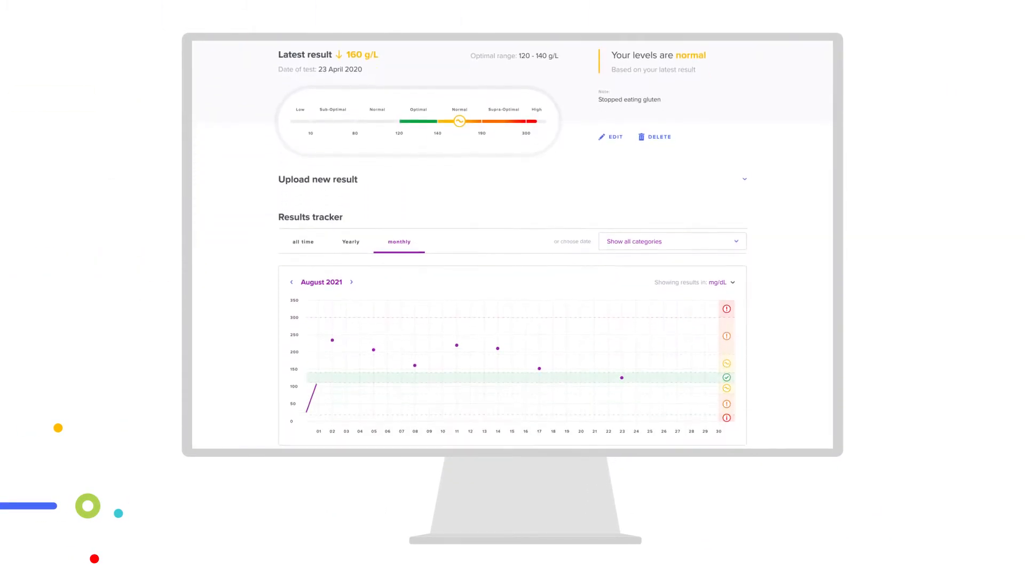
{"action": "scroll", "scroll_direction": "down", "scroll_amount": 3}
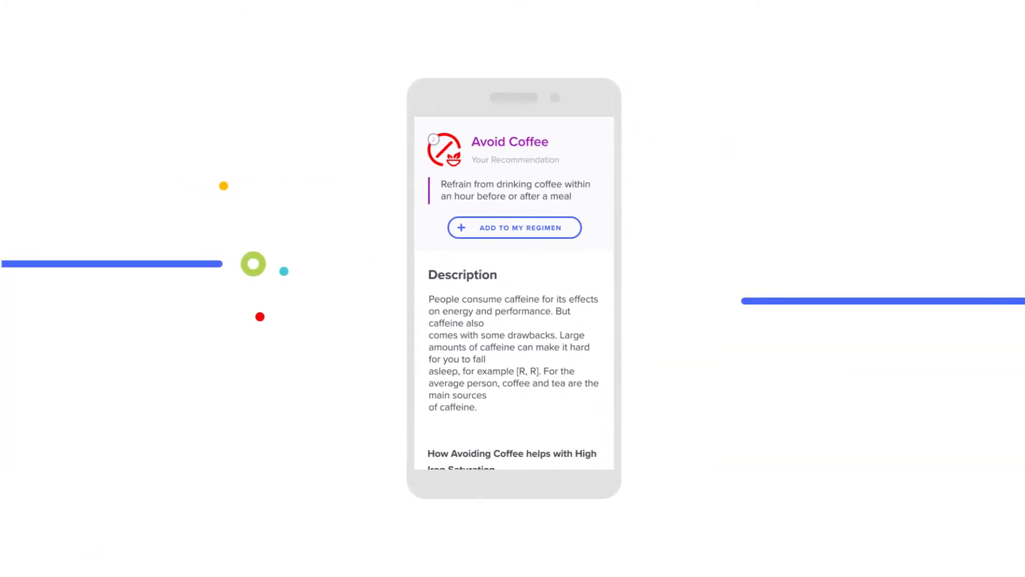
Add Avoid Coffee to the regimen and confirm a regimen item's new frequency and duration
{"action": "left_click", "coordinate": [513, 227]}
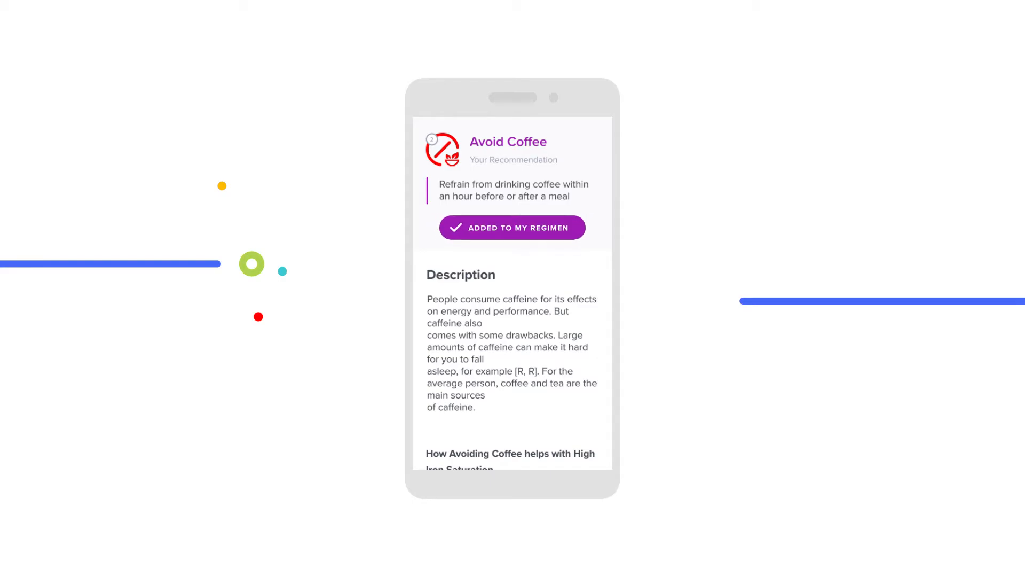
{"action": "left_click", "coordinate": [512, 227]}
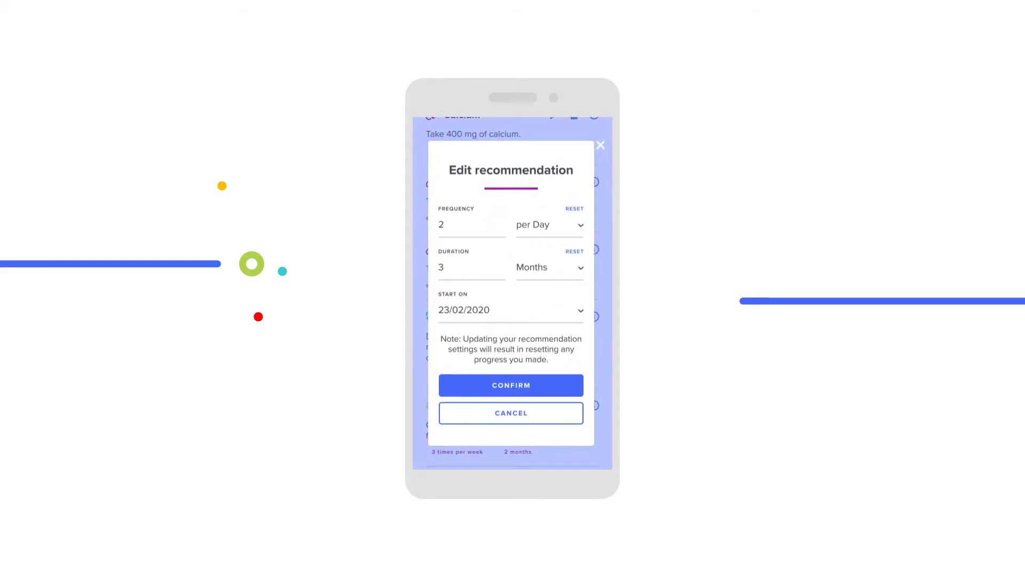
{"action": "left_click", "coordinate": [511, 384]}
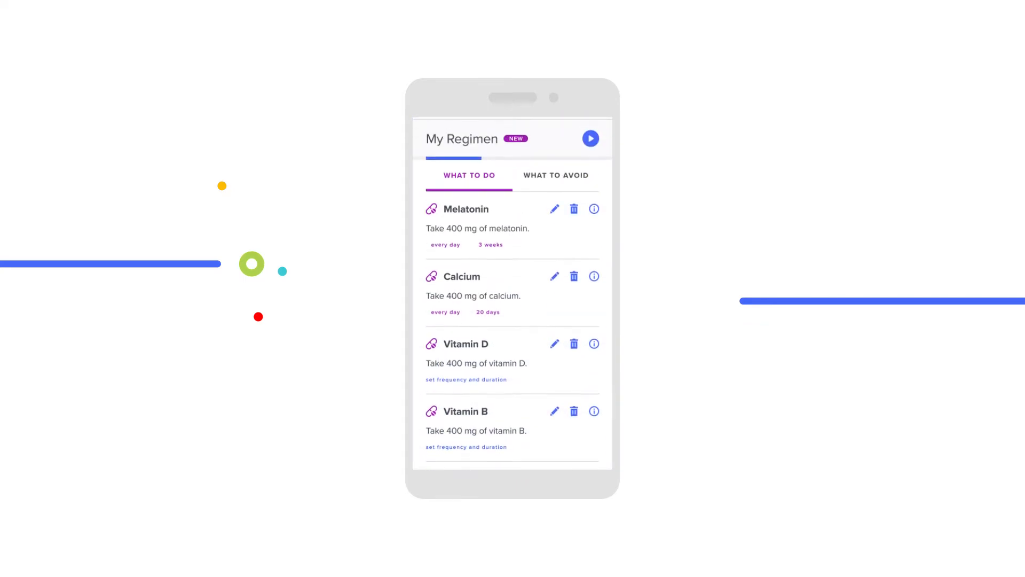